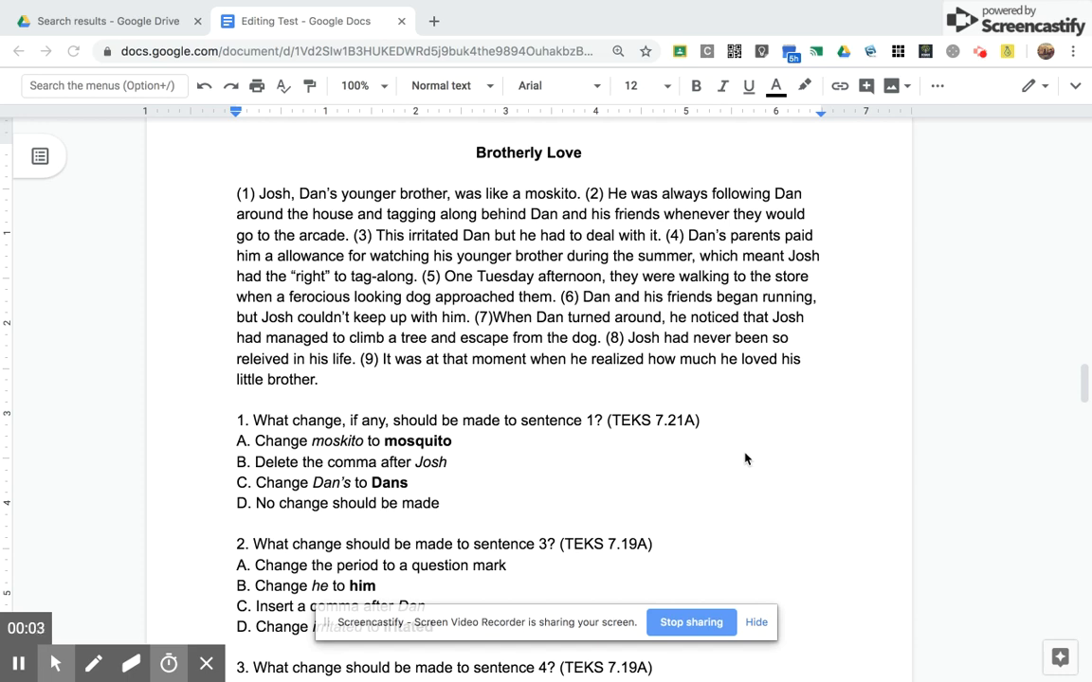
Highlight 'sentence 1?' in question 1 and sentence 1 of the passage in yellow.
scroll("down", 3)
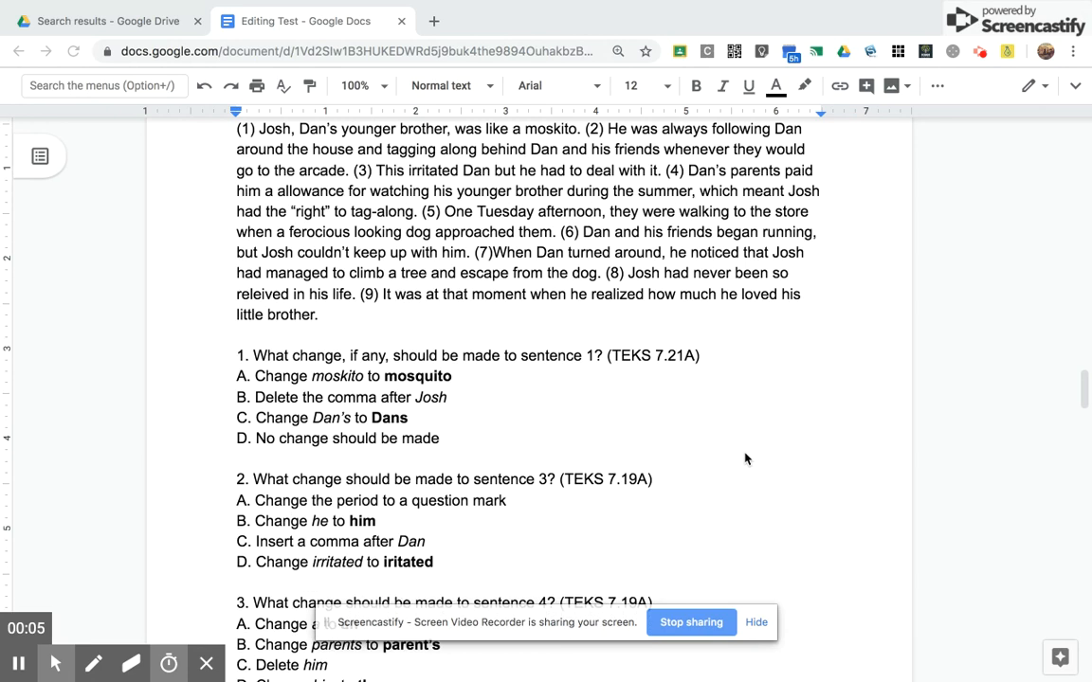
scroll("down", 3)
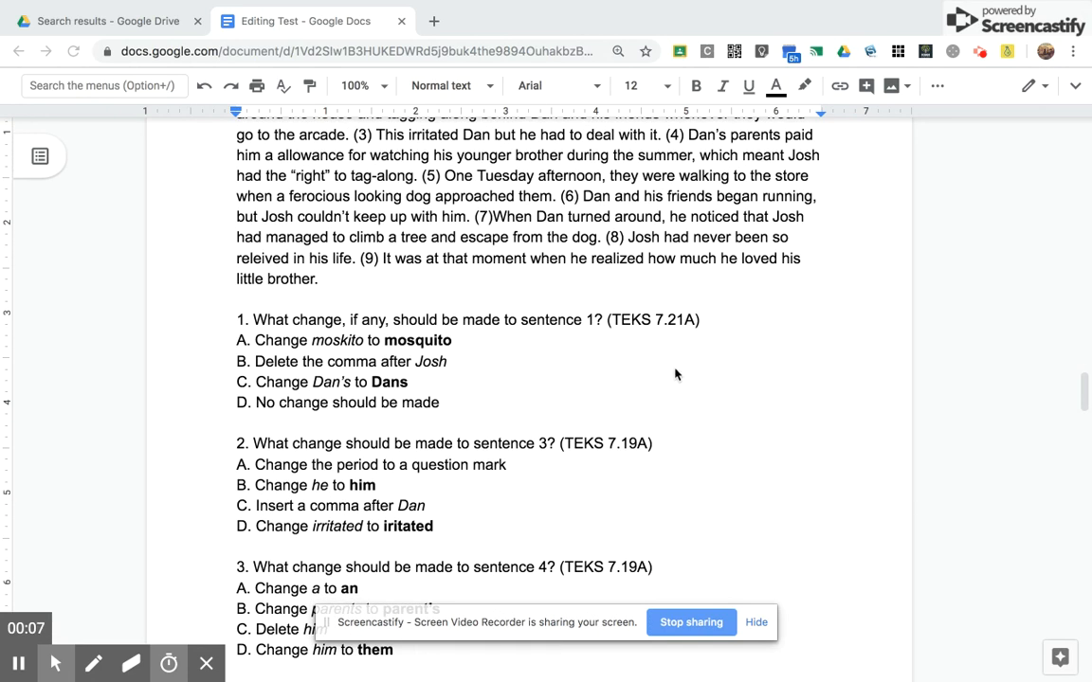
mouse_move(520, 329)
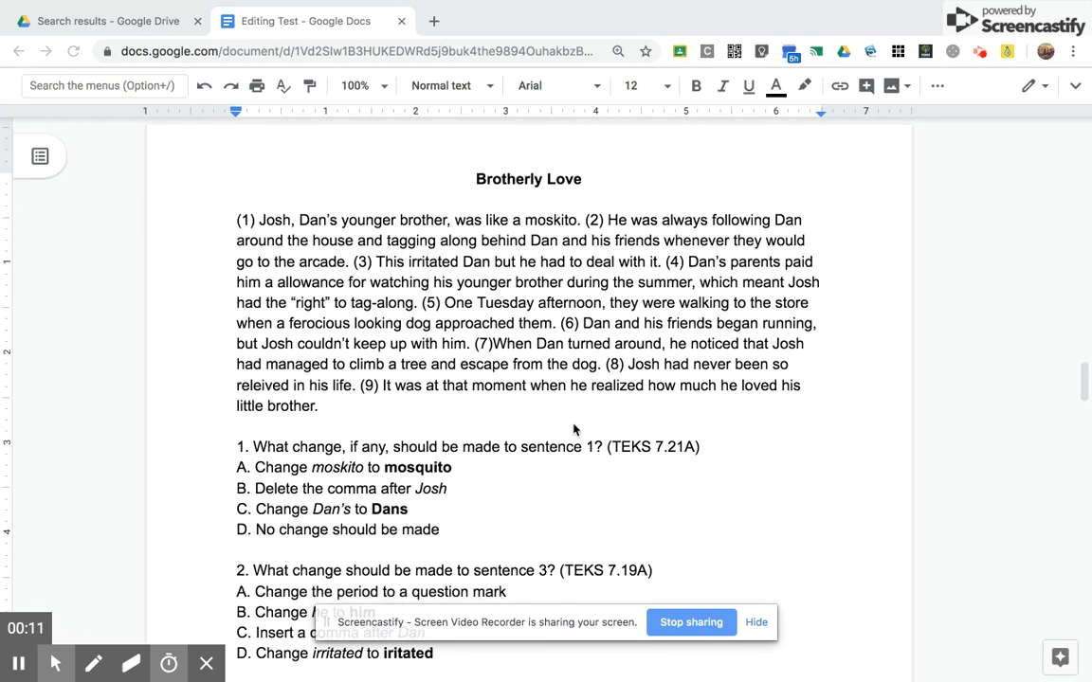
scroll("down", 3)
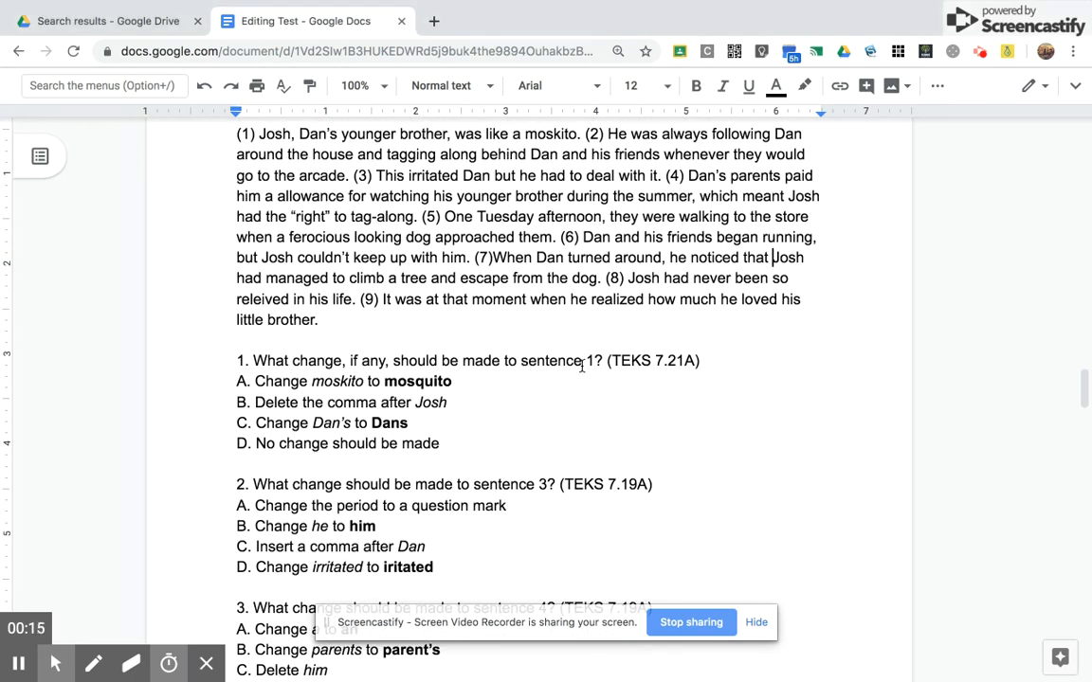
left_click(804, 85)
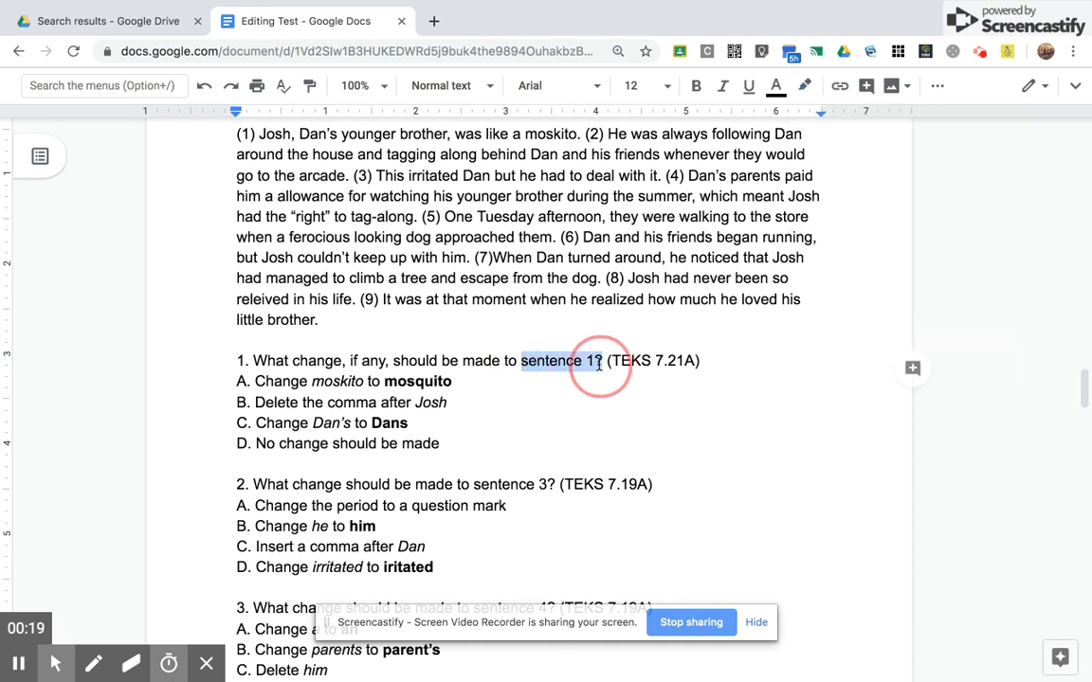
left_click(803, 85)
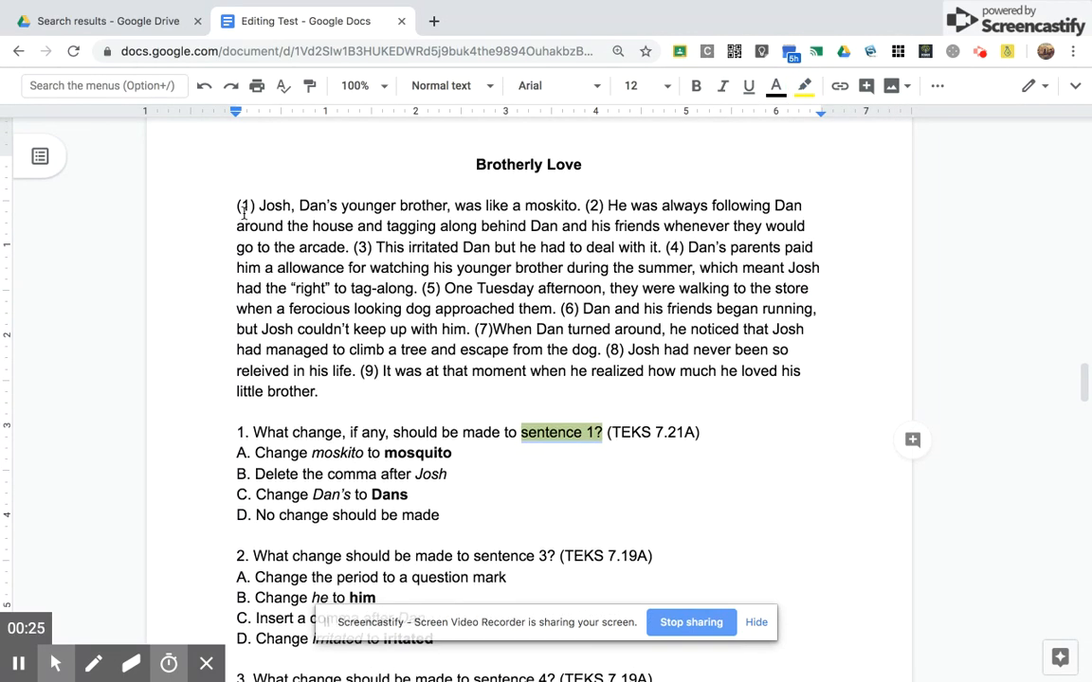
left_click(478, 190)
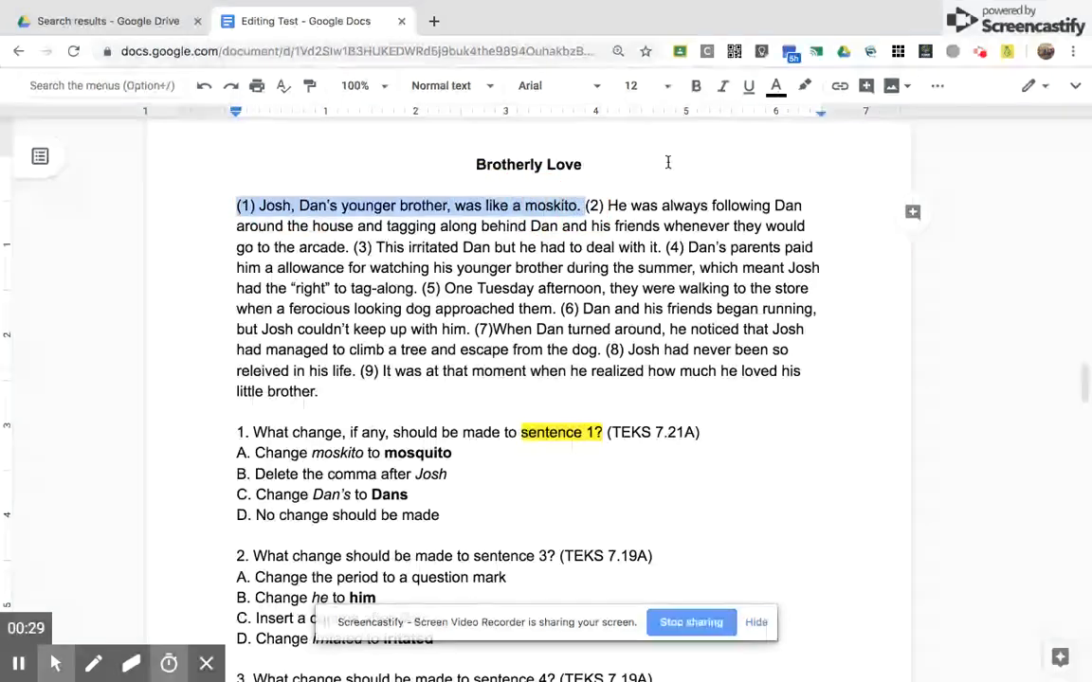
left_click(804, 85)
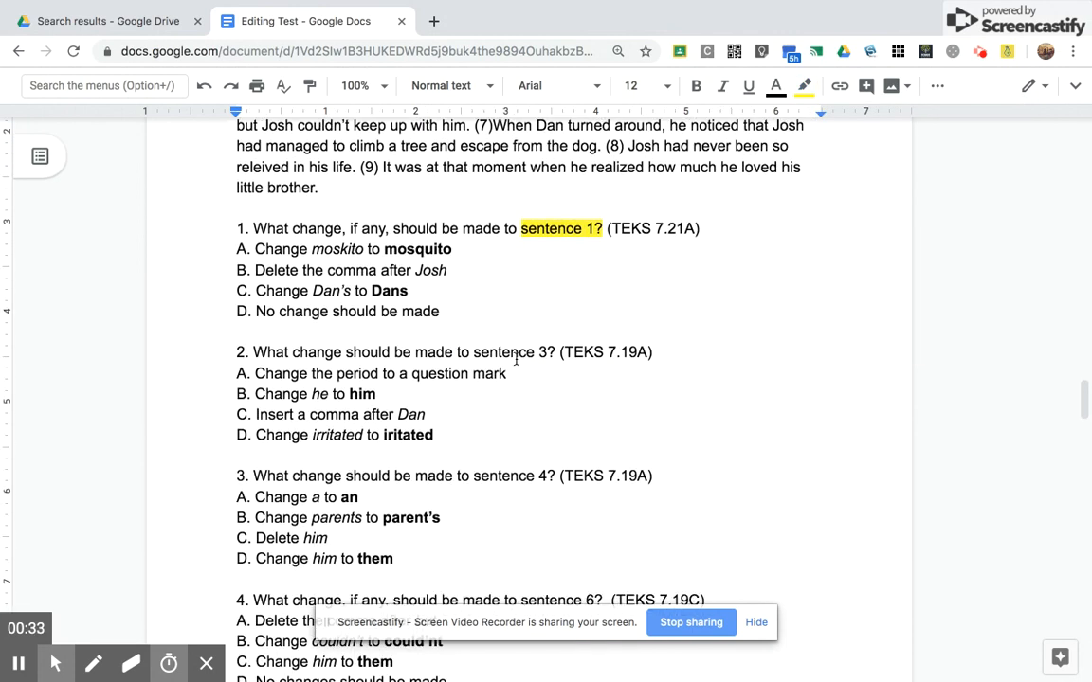
Highlight question 2's 'sentence 3?' reference and passage sentence 3 in yellow.
left_click(470, 352)
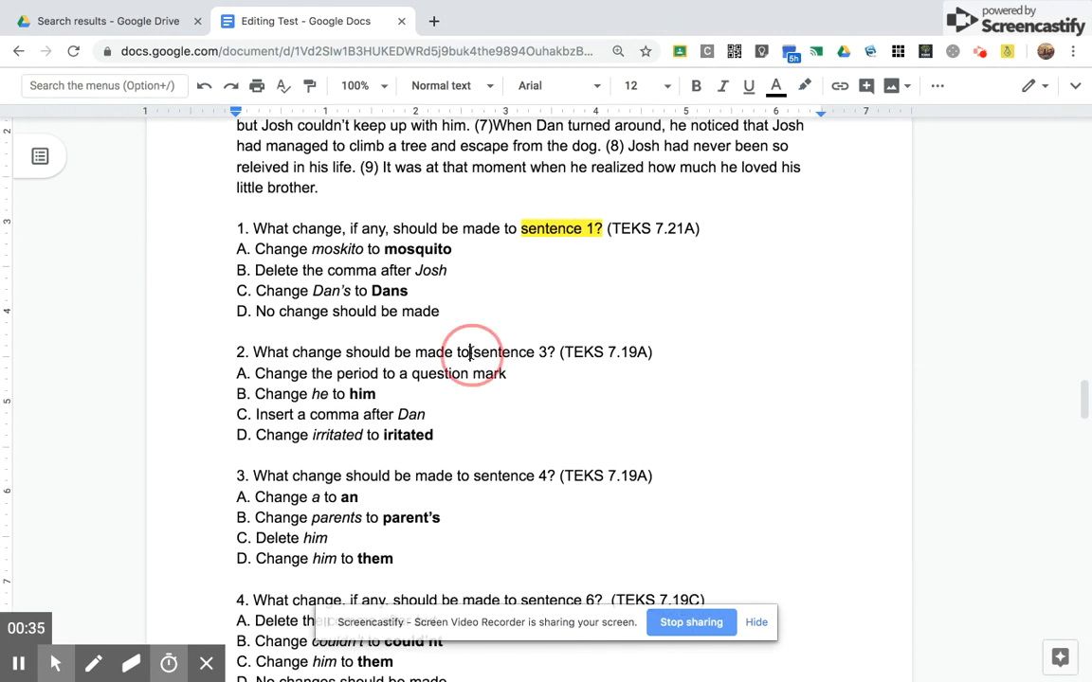
double_click(512, 352)
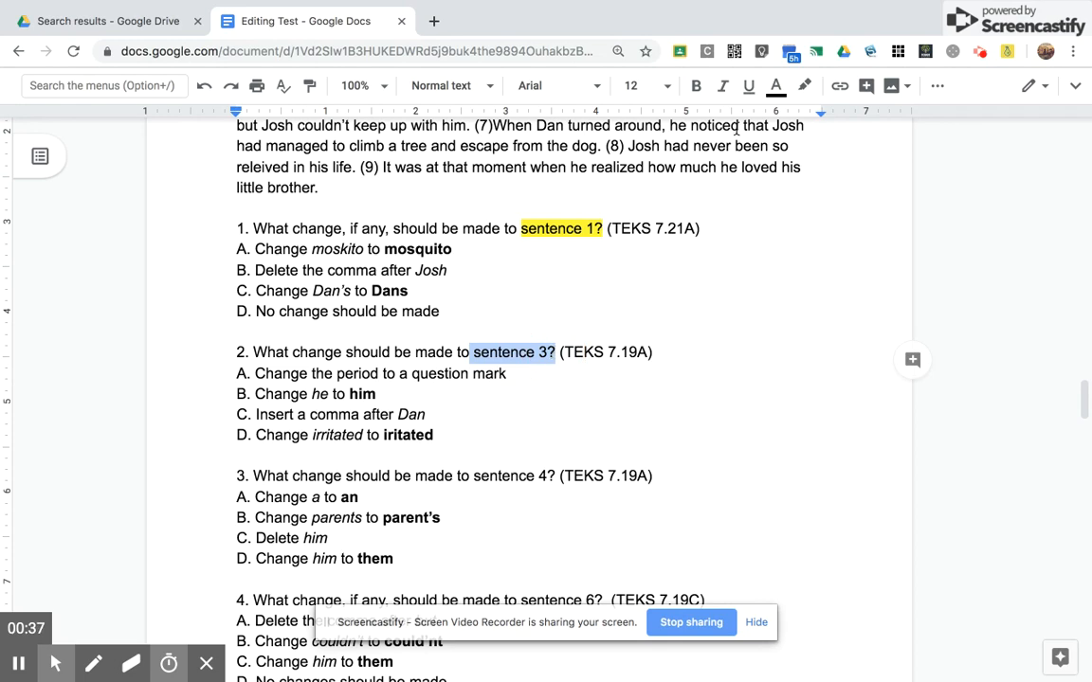
left_click(805, 86)
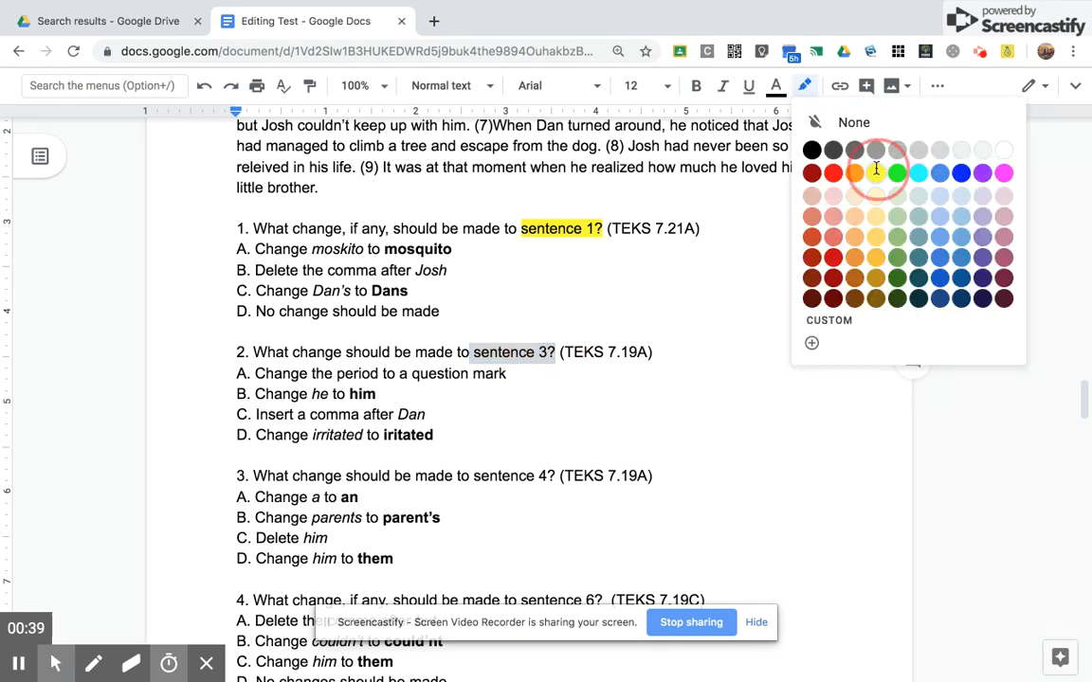
left_click(898, 173)
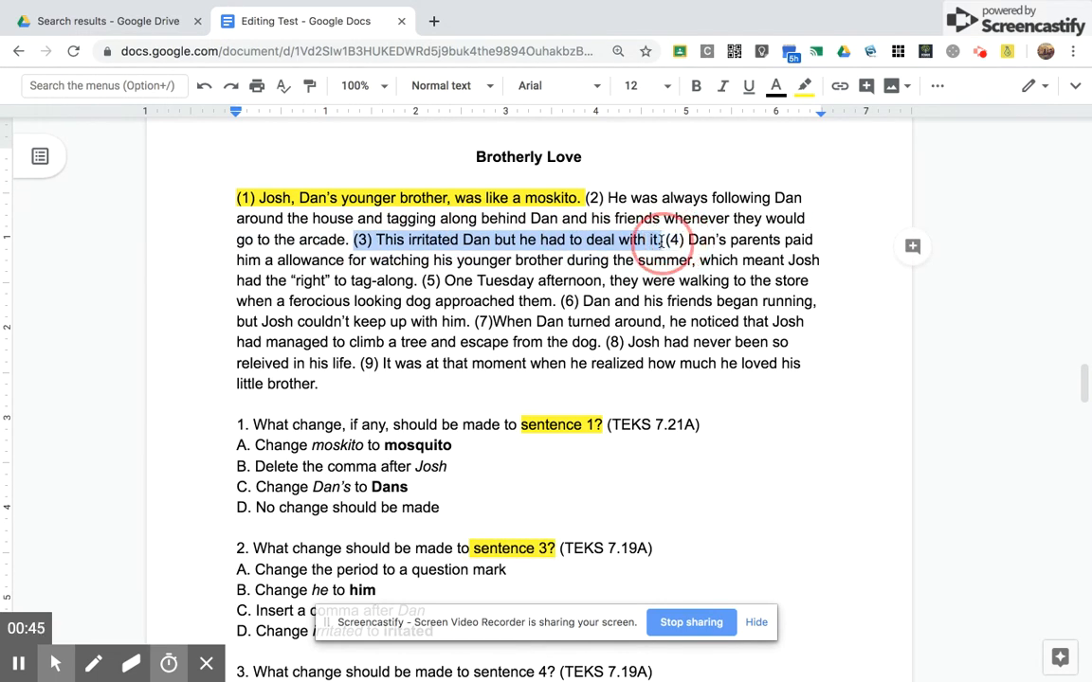
left_click(804, 85)
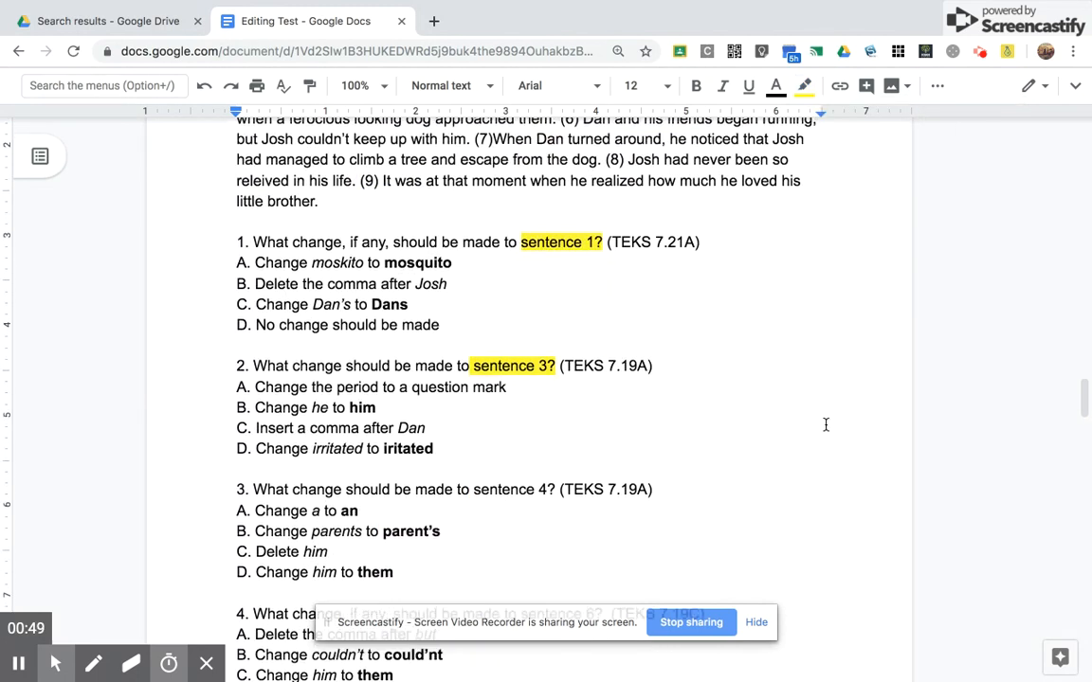
scroll("down", 3)
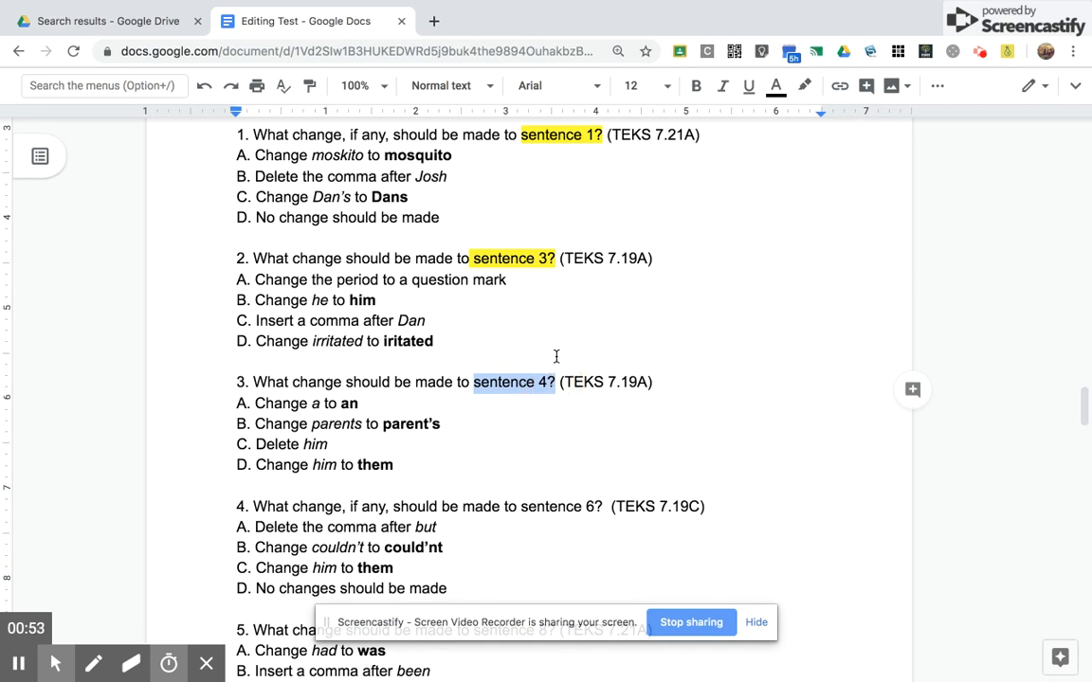
mouse_move(804, 85)
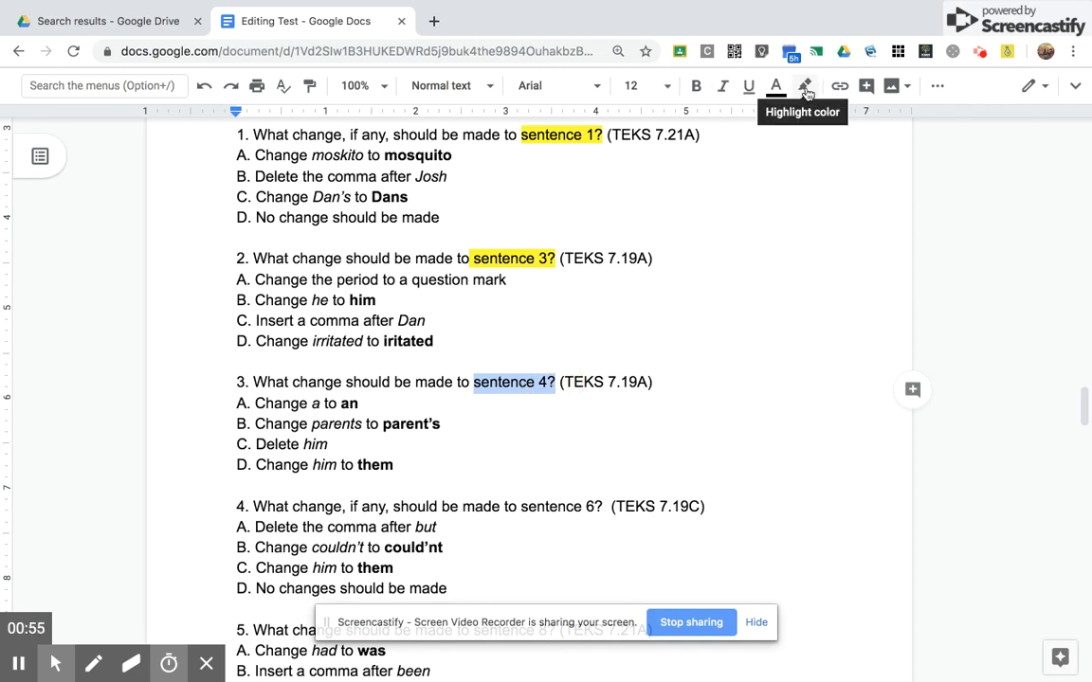
Highlight question 3's 'sentence 4?', question 4's 'sentence 6?', and passage sentence 6 yellow.
left_click(804, 85)
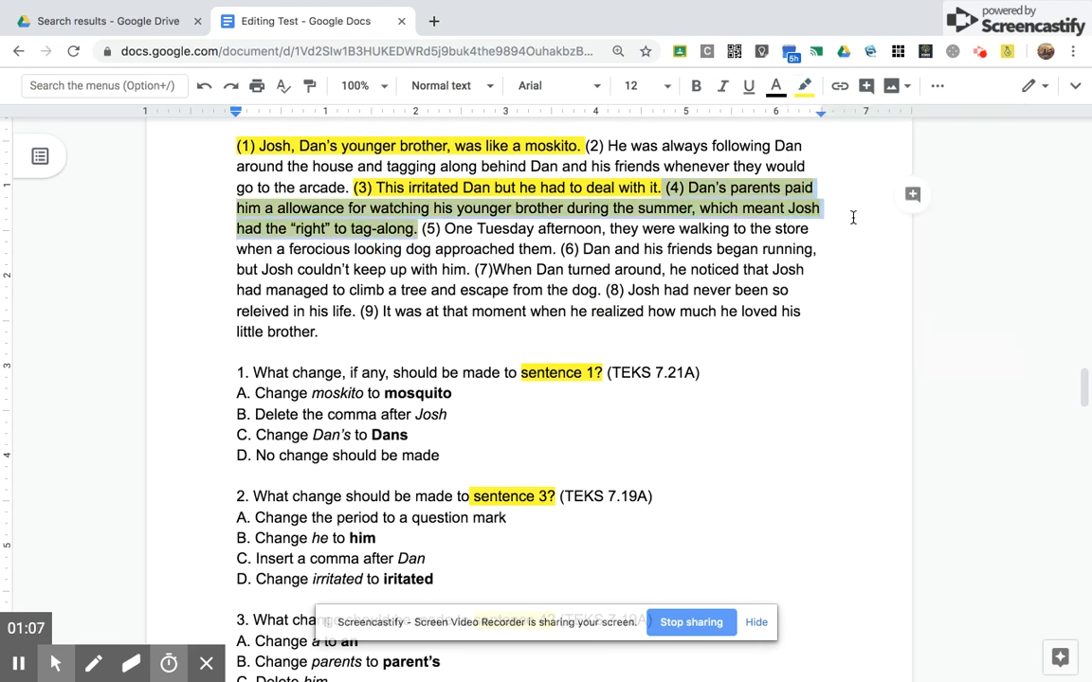
scroll("down", 3)
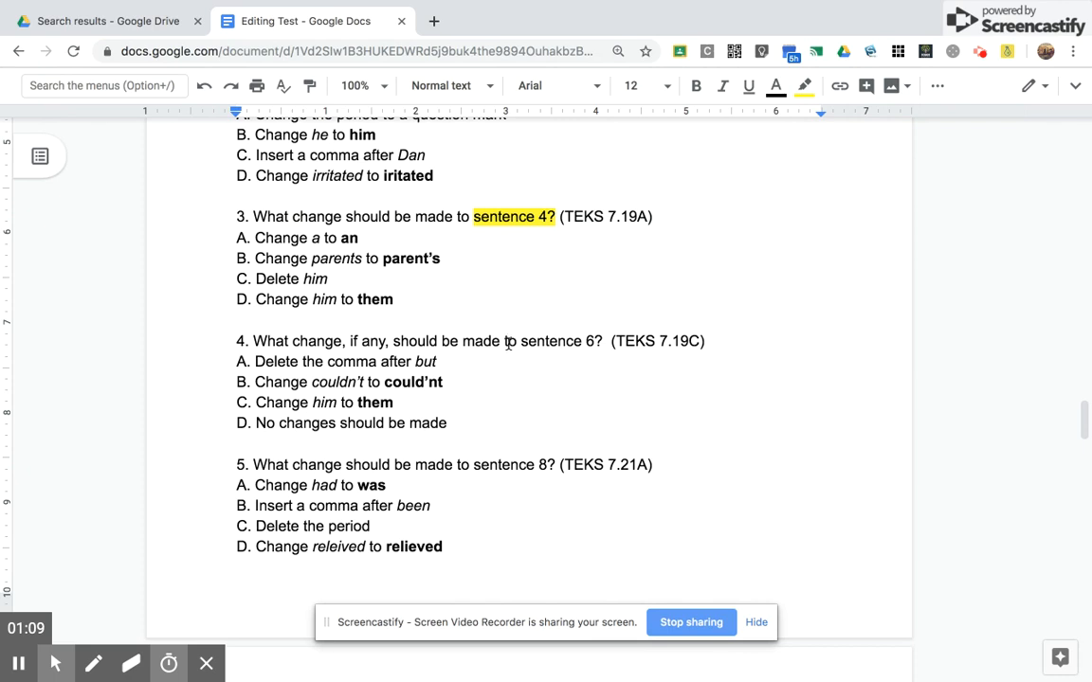
double_click(557, 341)
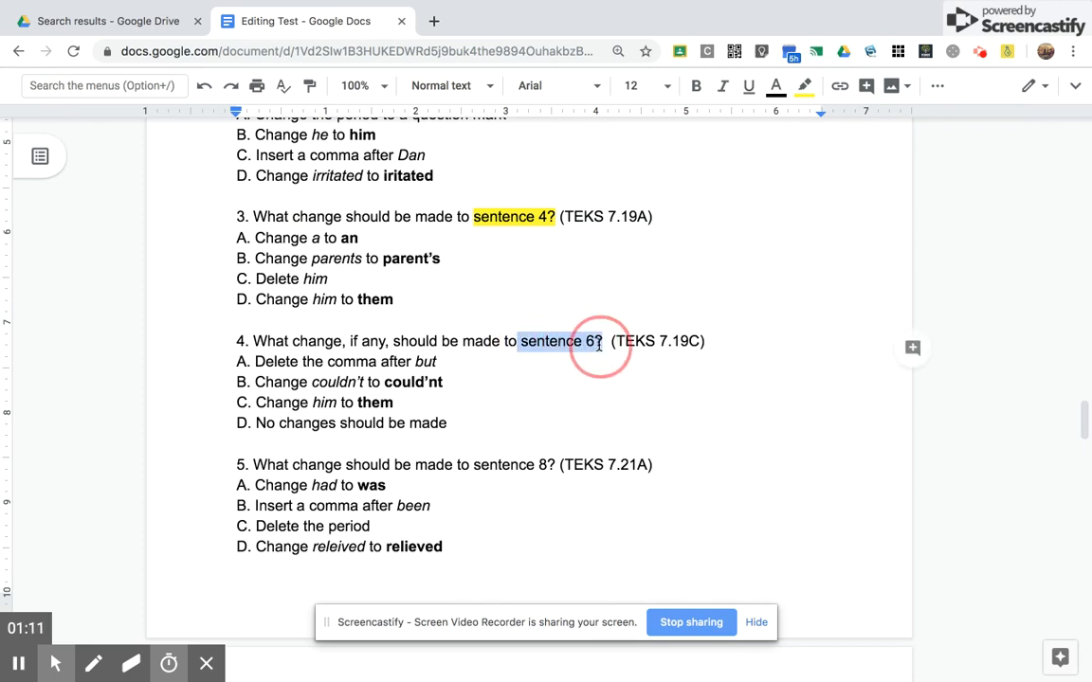
left_click(804, 85)
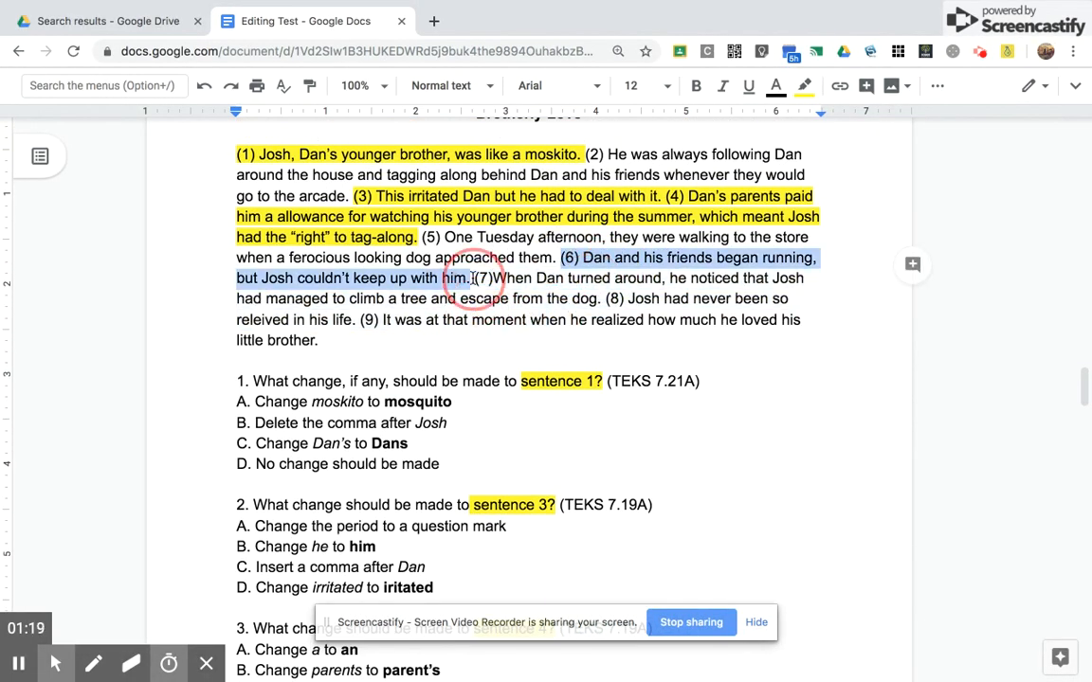
left_click(803, 87)
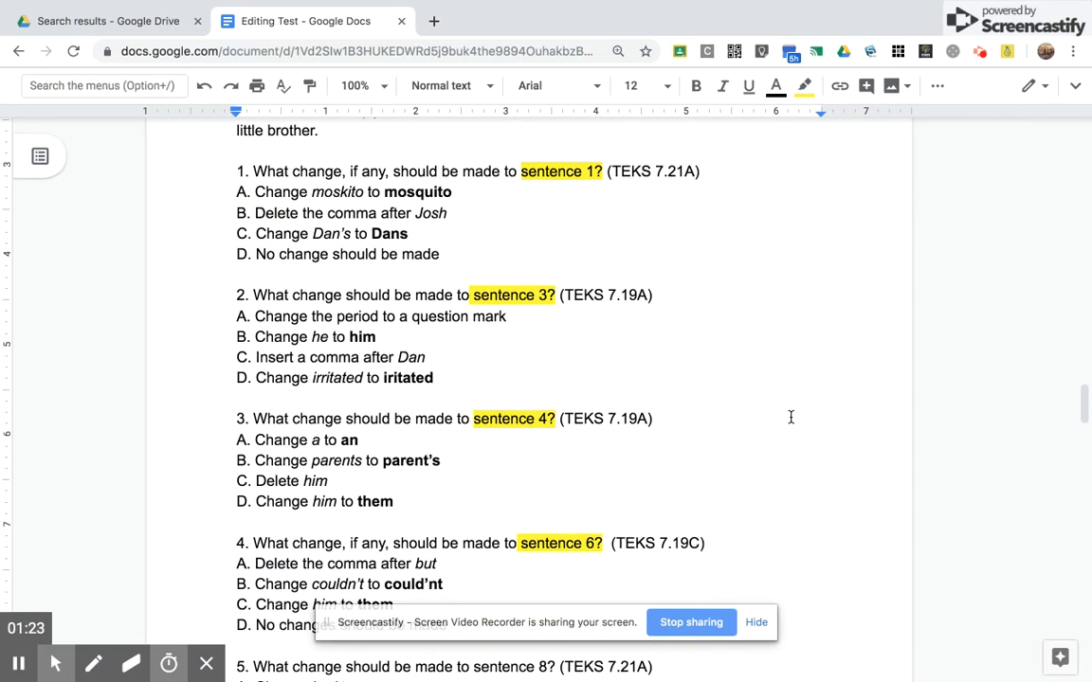
Highlight question 5's 'sentence 8?' reference and passage sentence 8 in yellow.
scroll("down", 3)
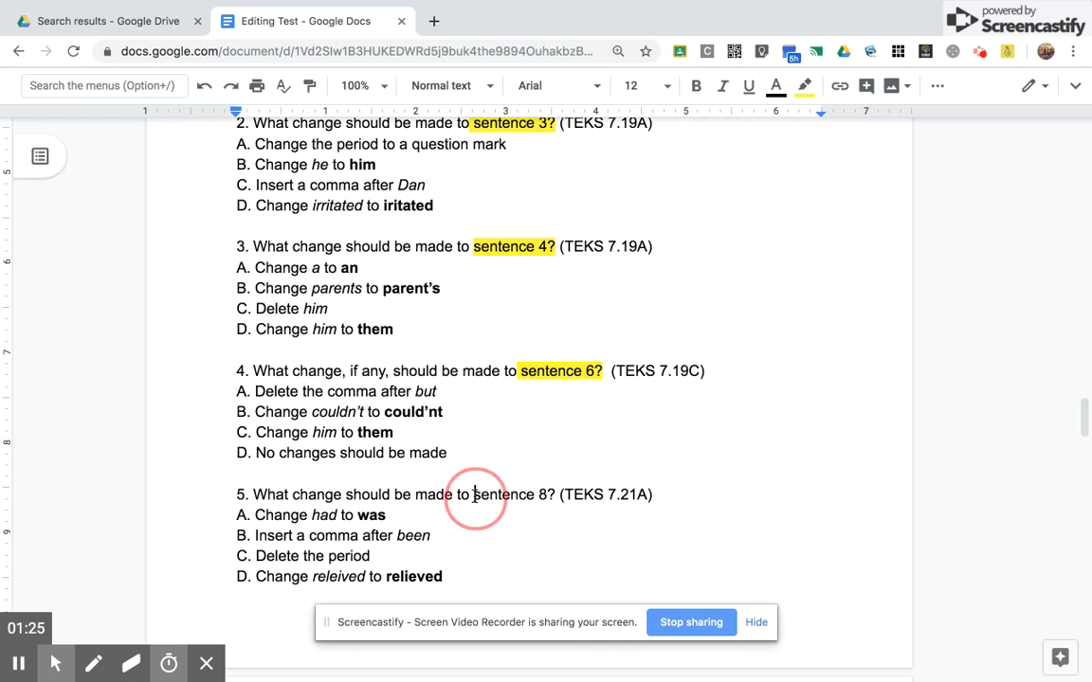
double_click(515, 494)
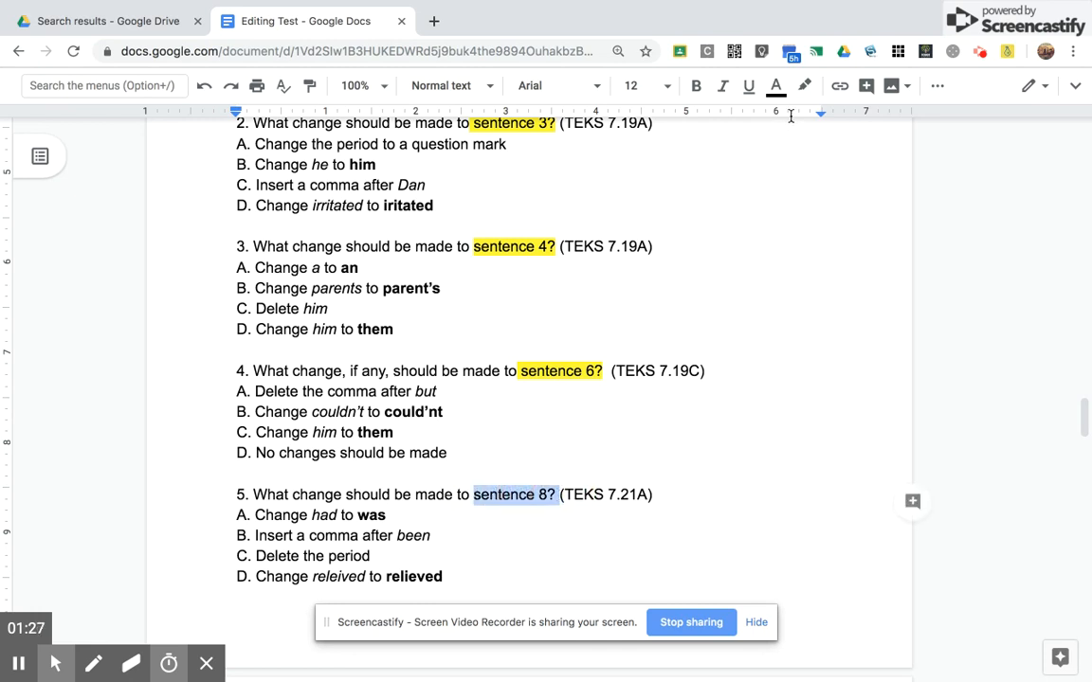
left_click(803, 85)
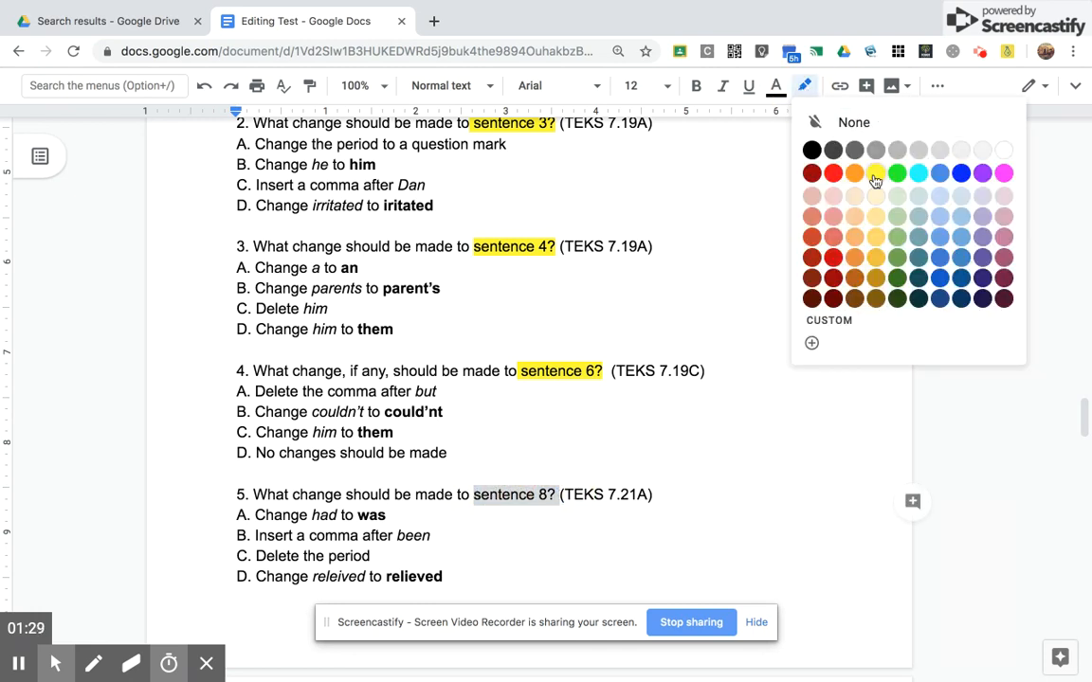
left_click(875, 172)
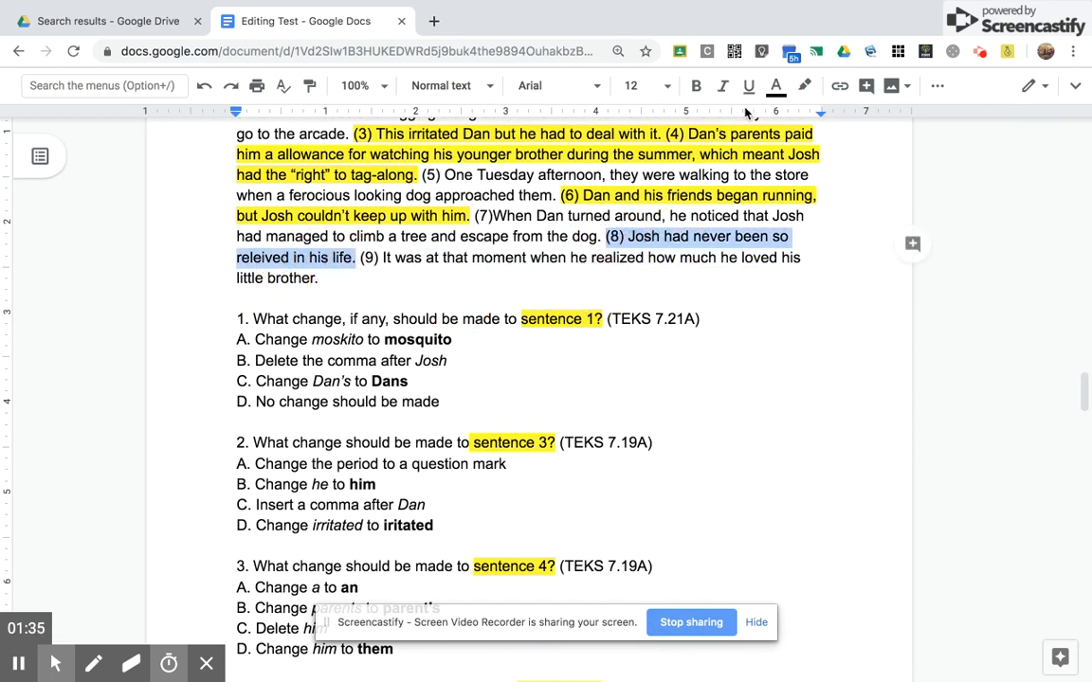
left_click(803, 85)
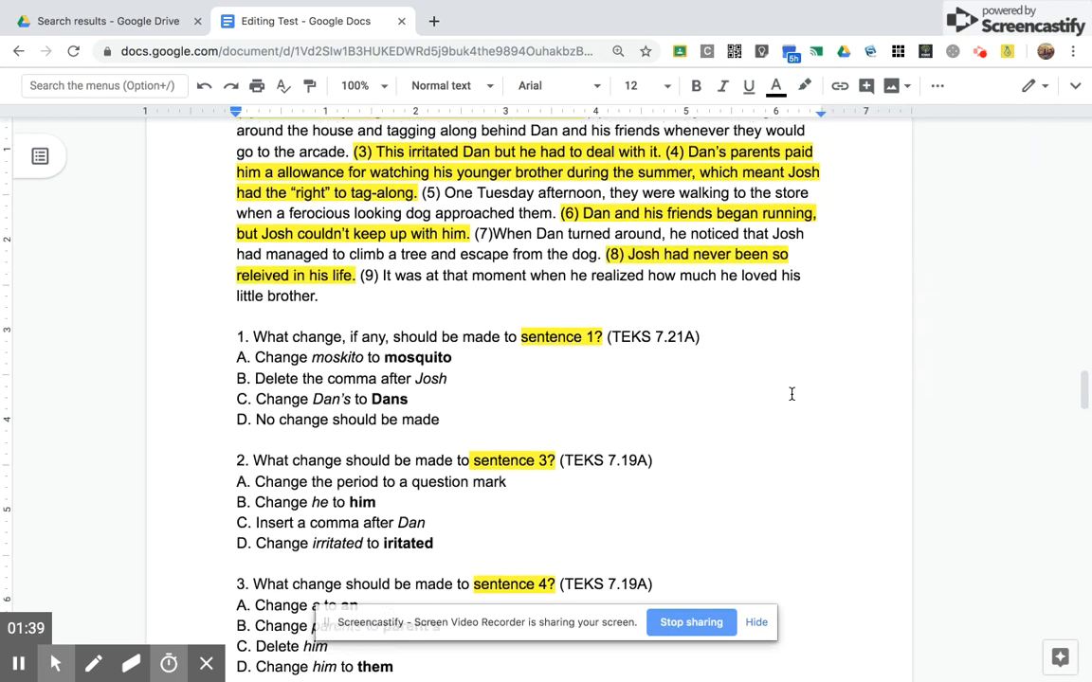
scroll("down", 3)
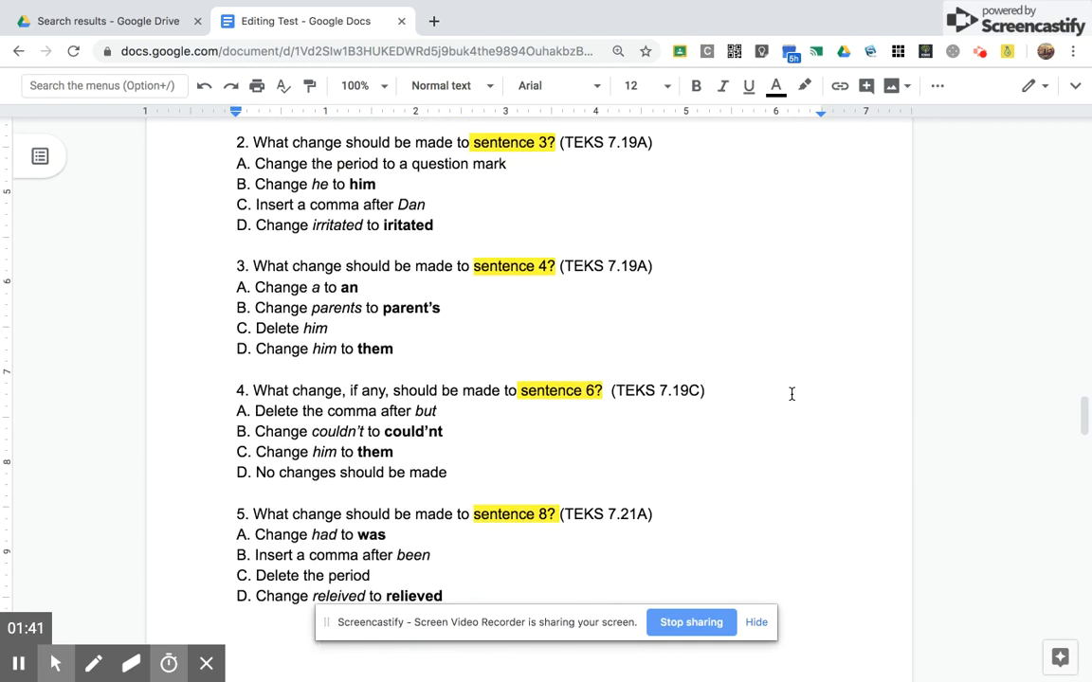
scroll("down", 3)
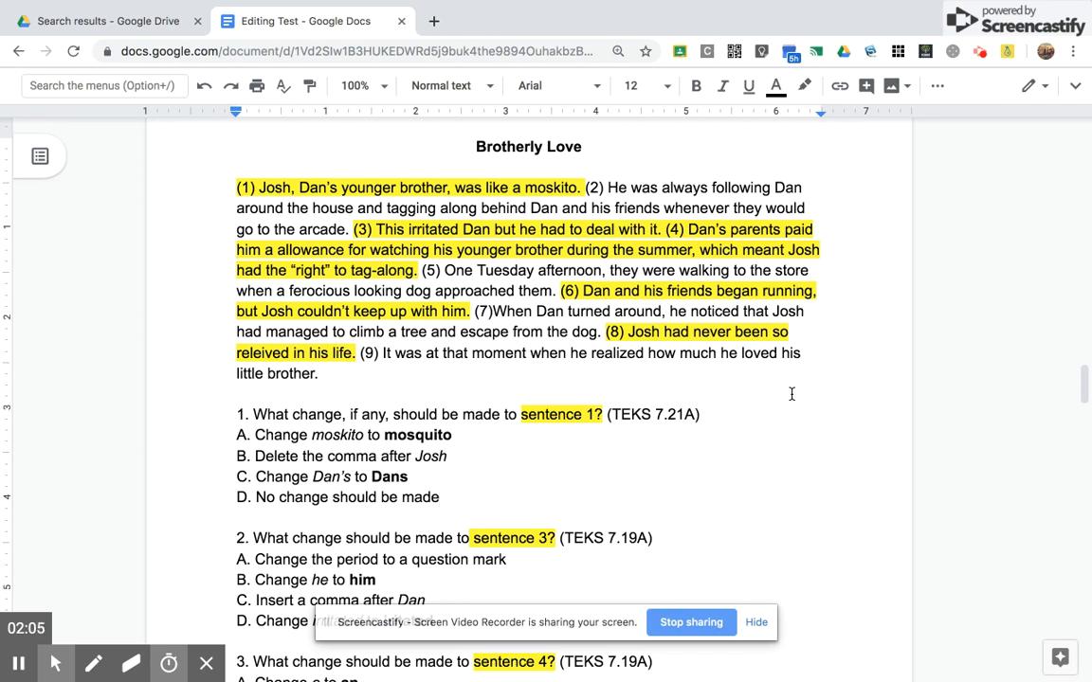
left_click(440, 496)
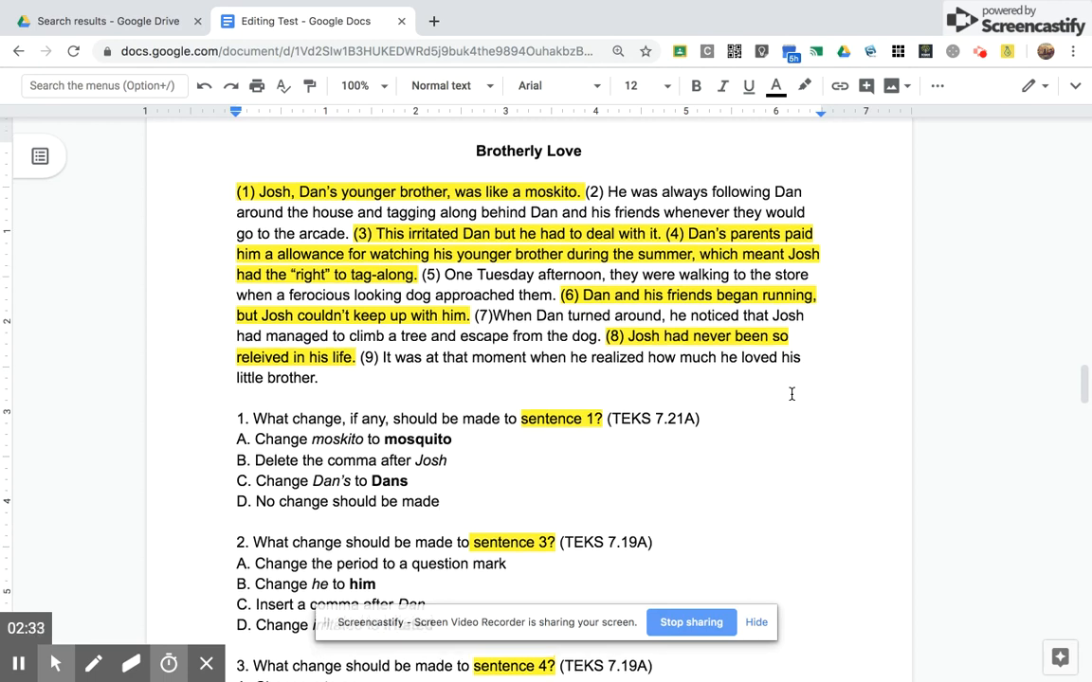
scroll("down", 3)
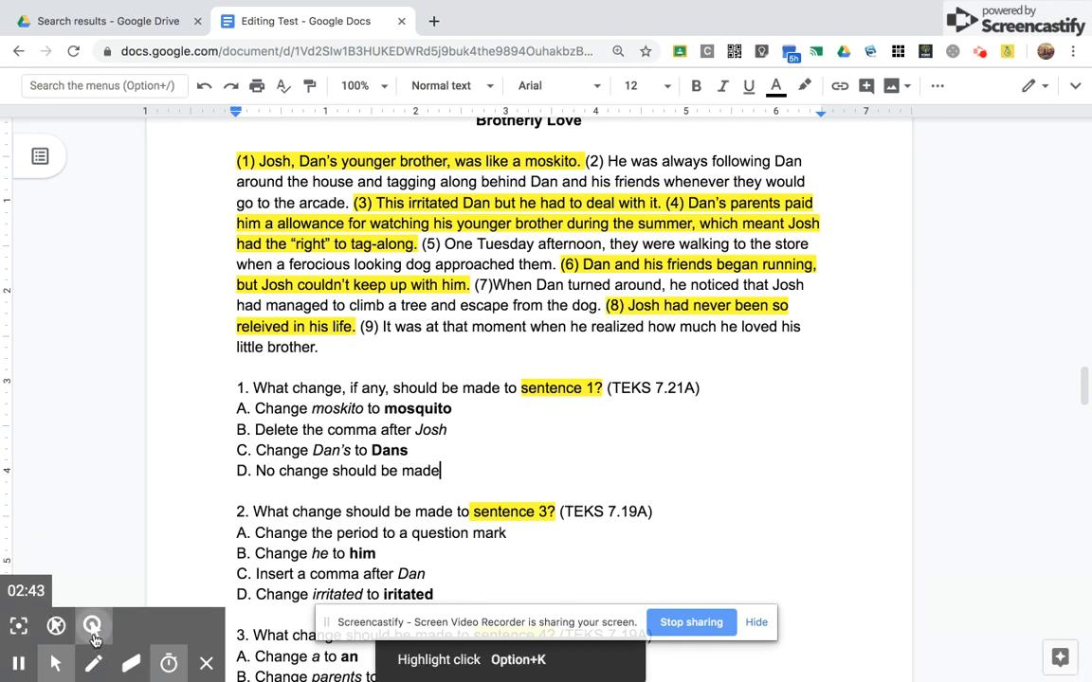
mouse_move(19, 626)
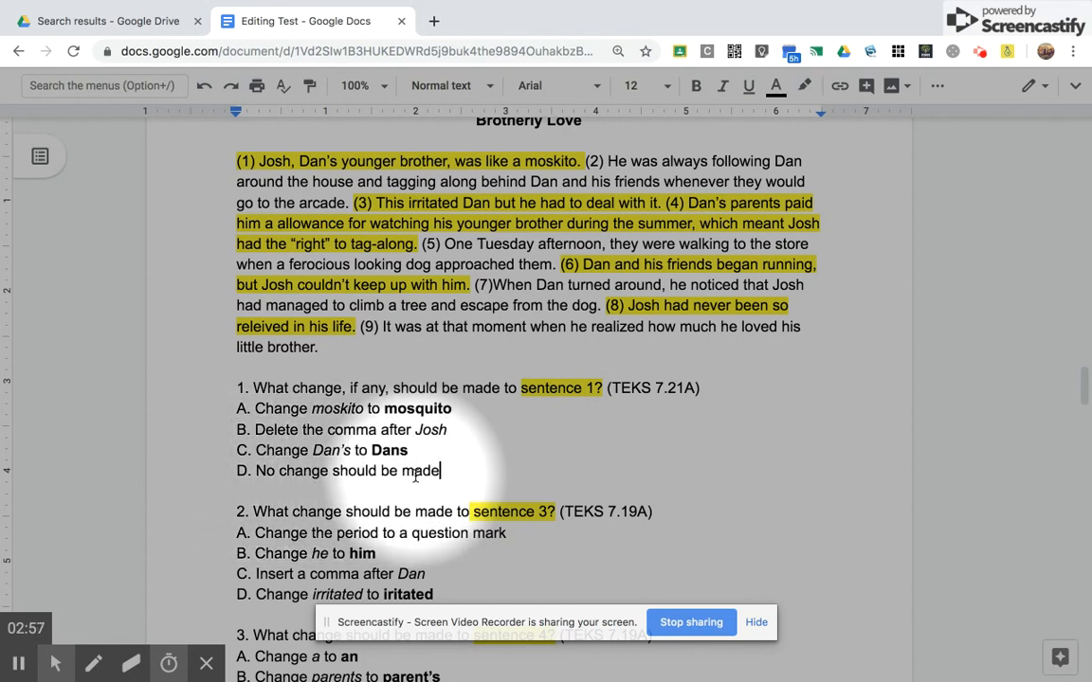
scroll("down", 3)
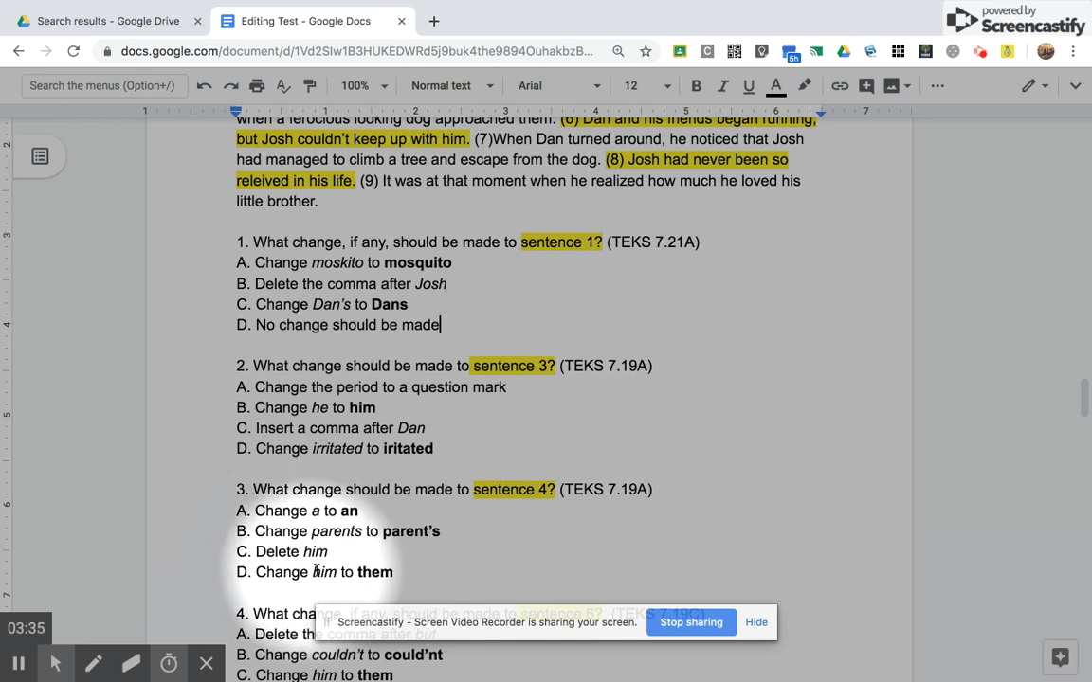
scroll("down", 3)
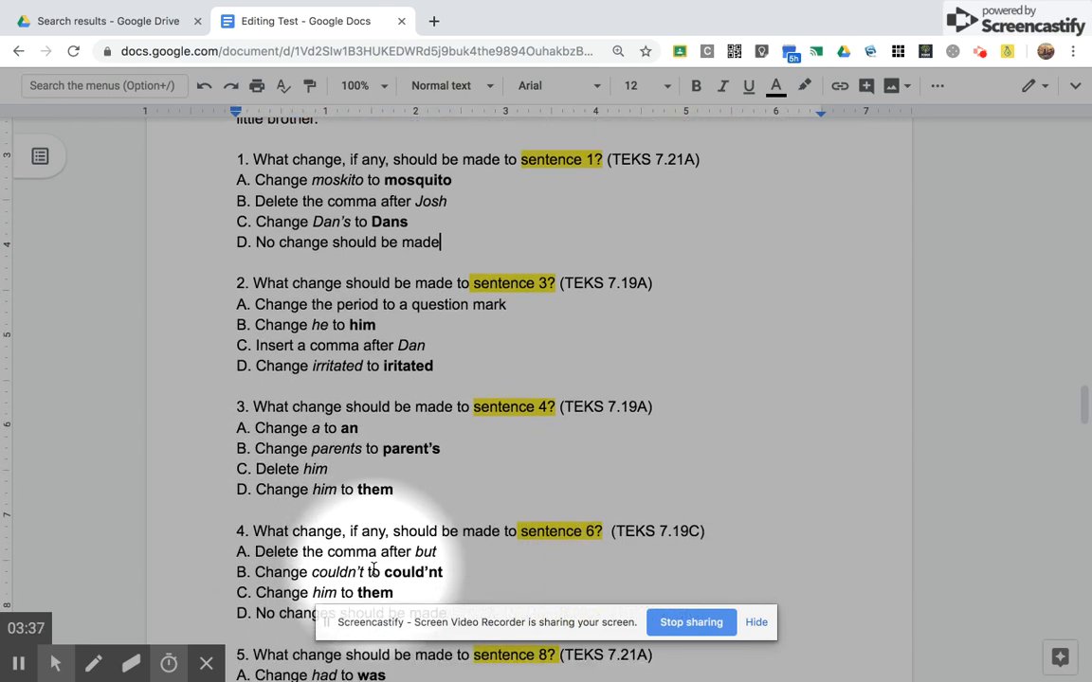
scroll("down", 3)
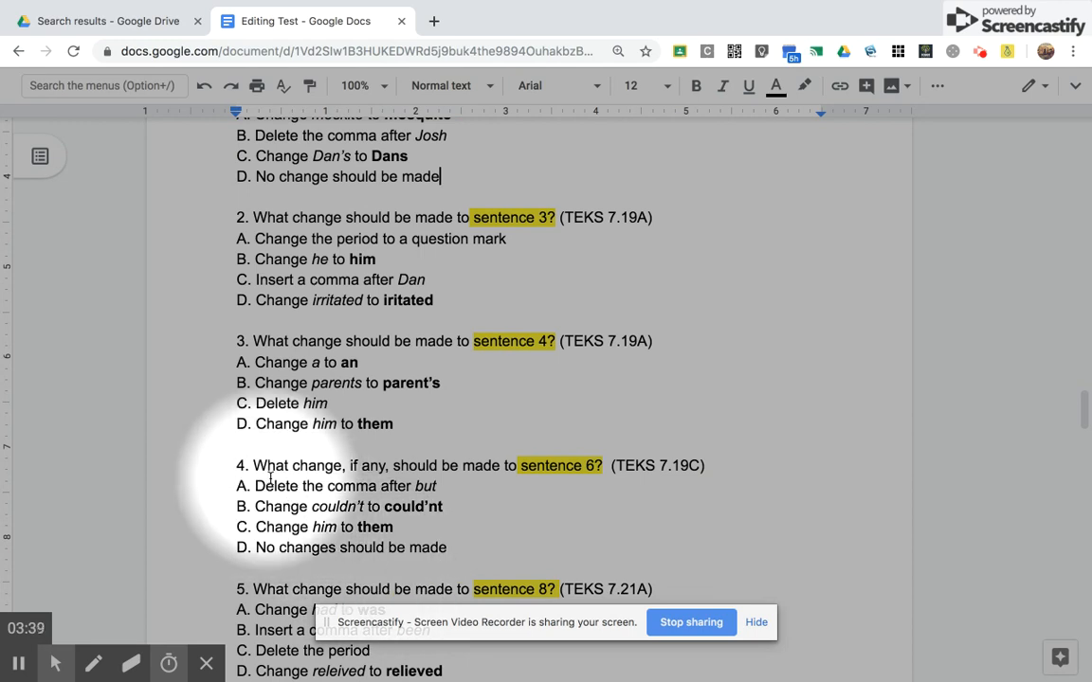
mouse_move(431, 465)
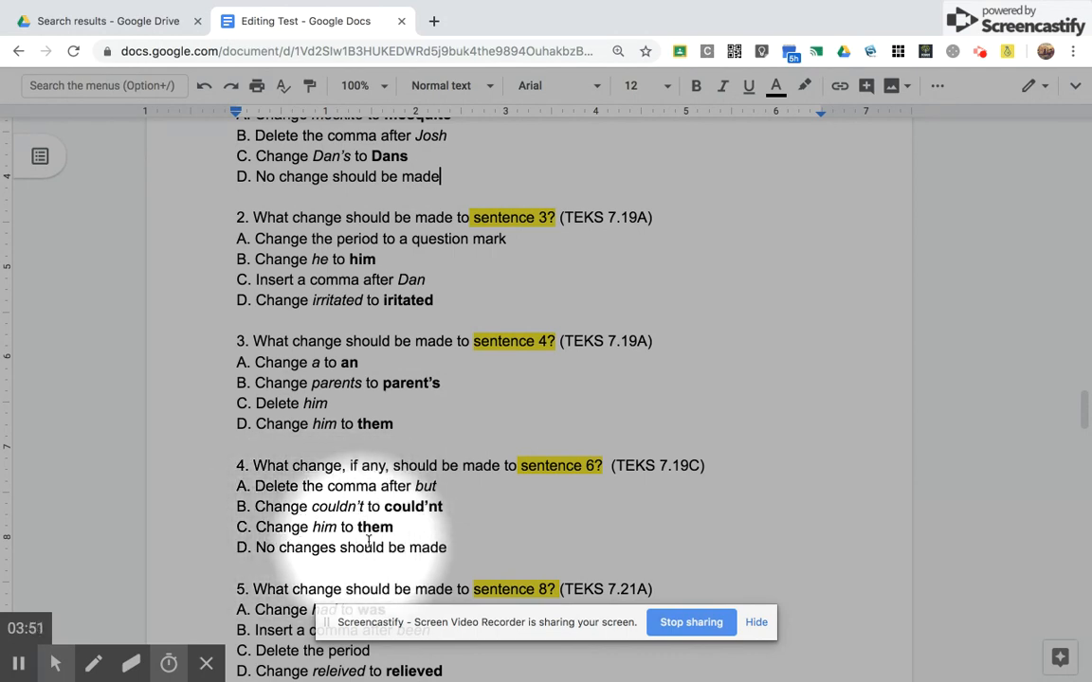
scroll("down", 3)
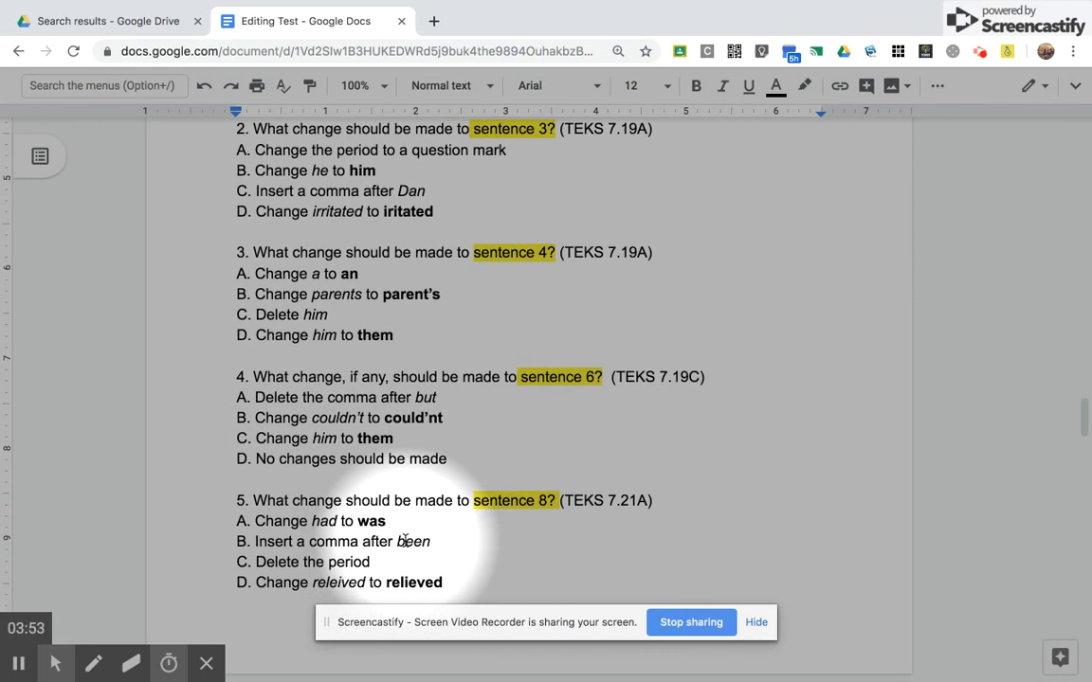